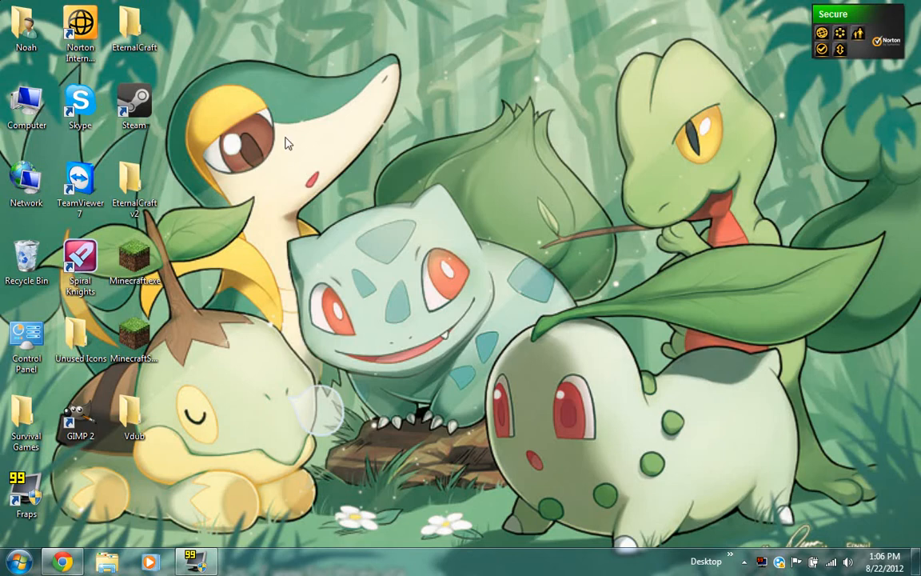
mouse_move(168, 18)
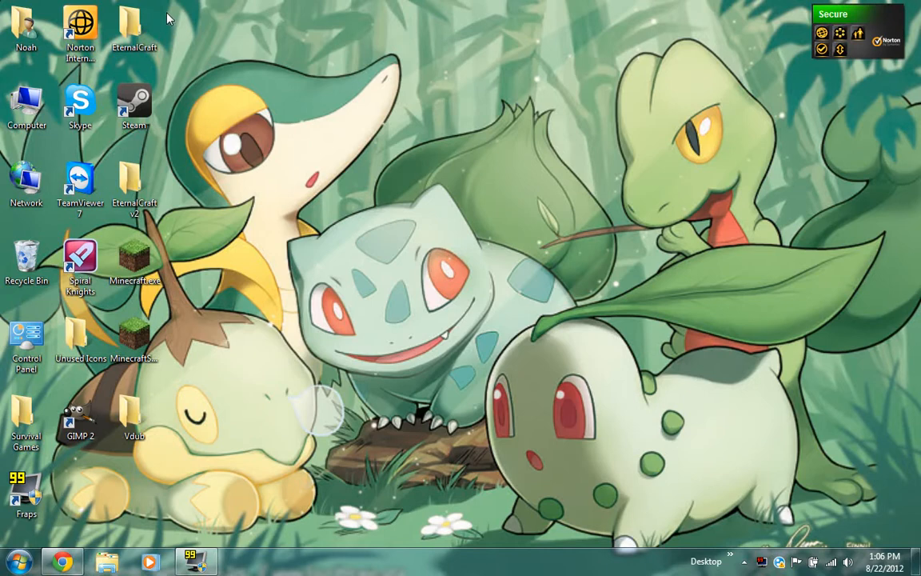
Bring the AntVenom downloads page into view and scroll up to the texture packs section
left_click_drag(168, 16, 316, 292)
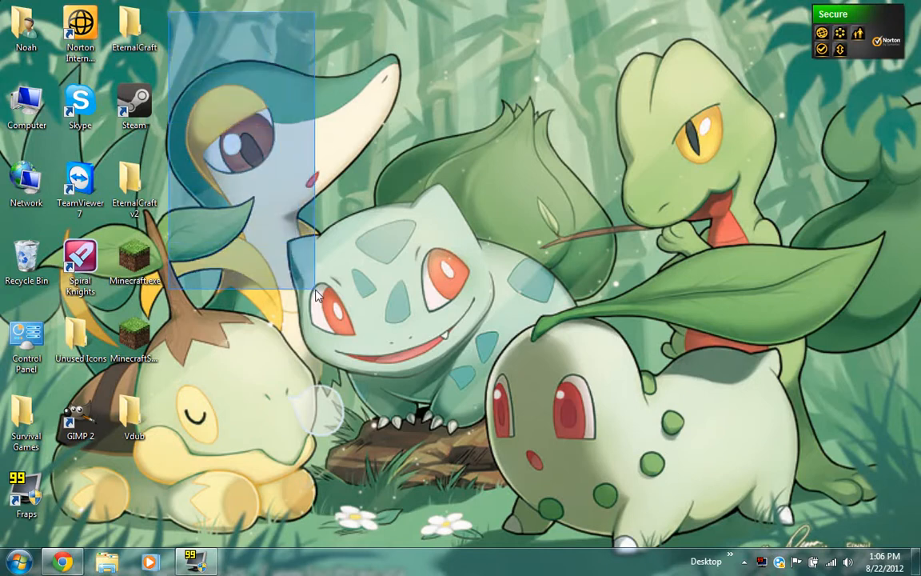
left_click_drag(315, 296, 611, 516)
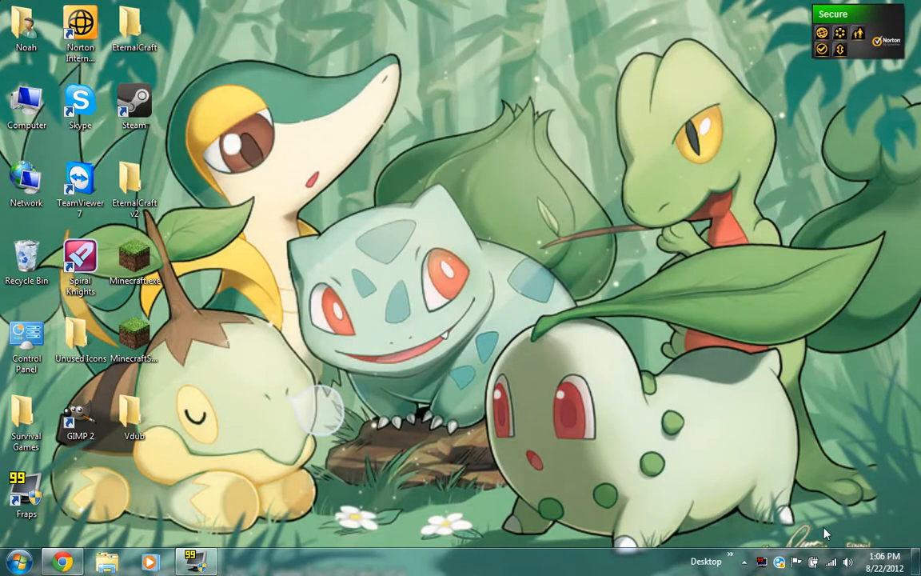
mouse_move(186, 503)
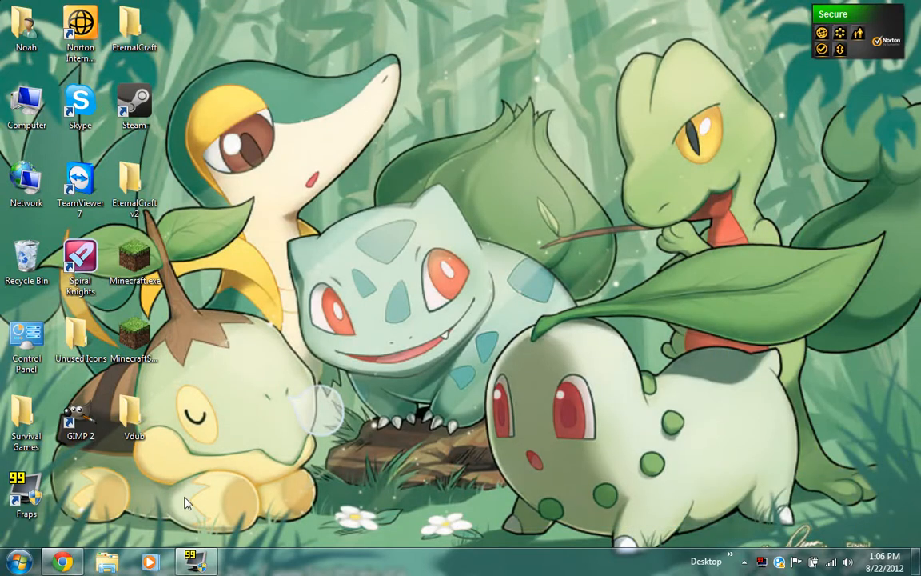
mouse_move(63, 561)
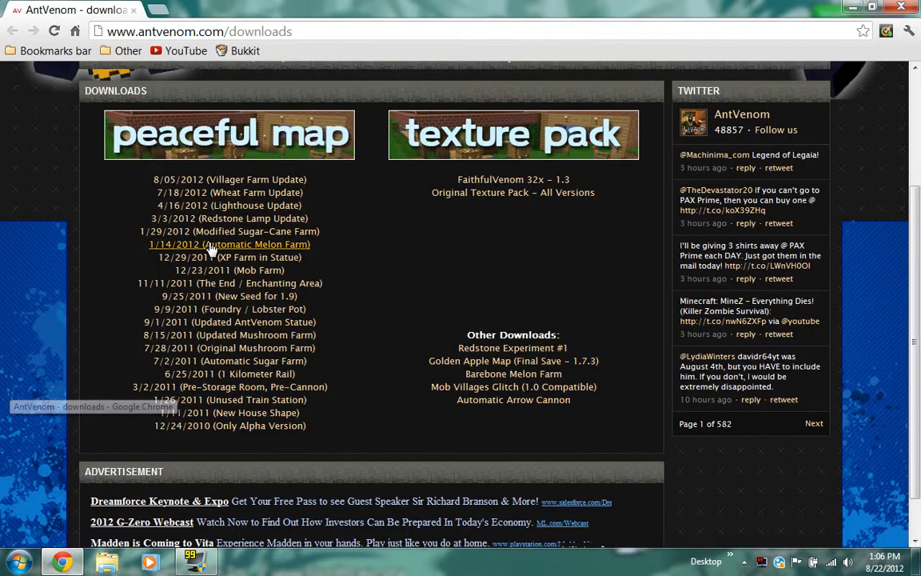
mouse_move(356, 328)
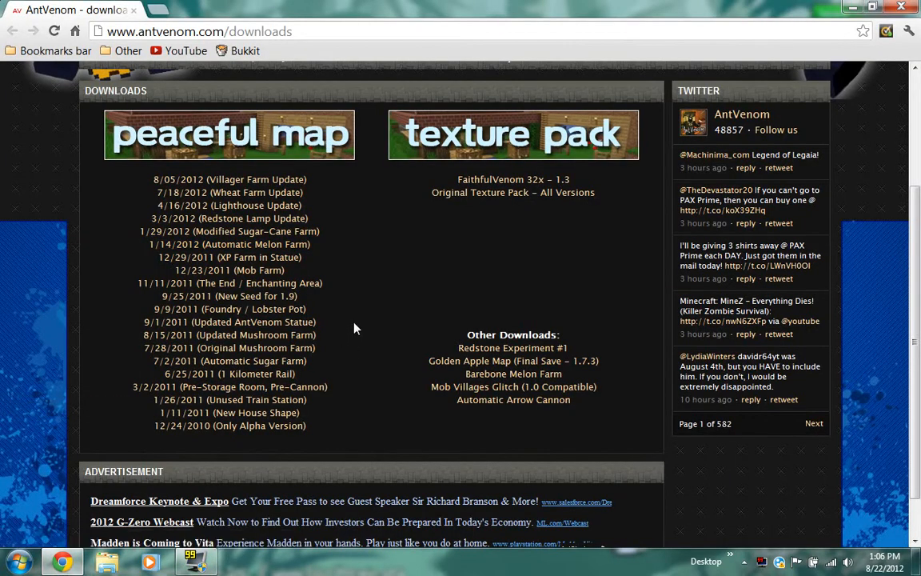
mouse_move(356, 318)
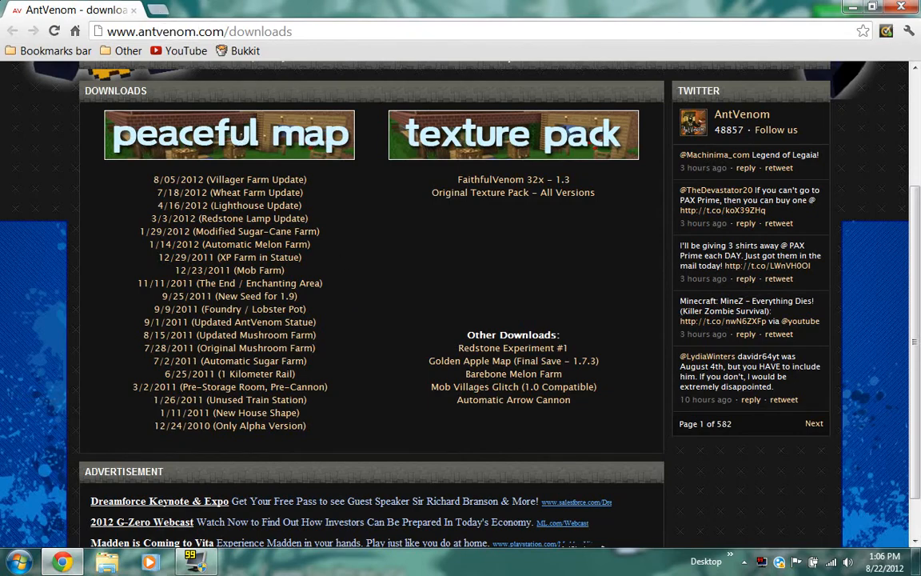
mouse_move(415, 315)
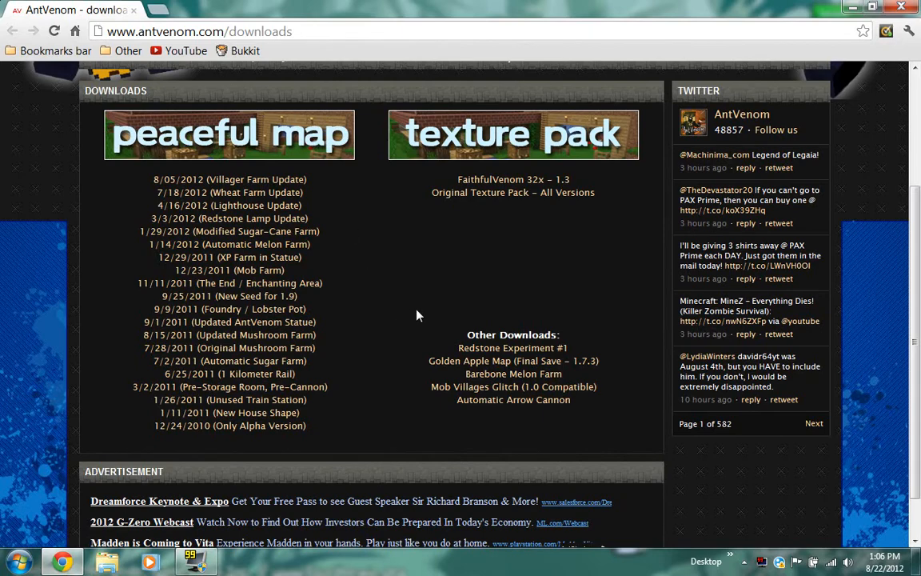
scroll("up", 3)
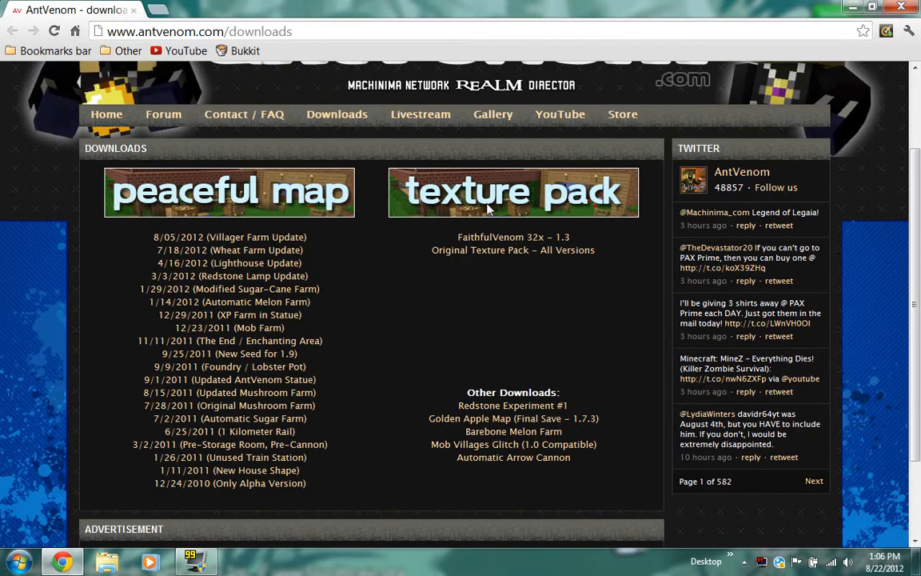
mouse_move(492, 244)
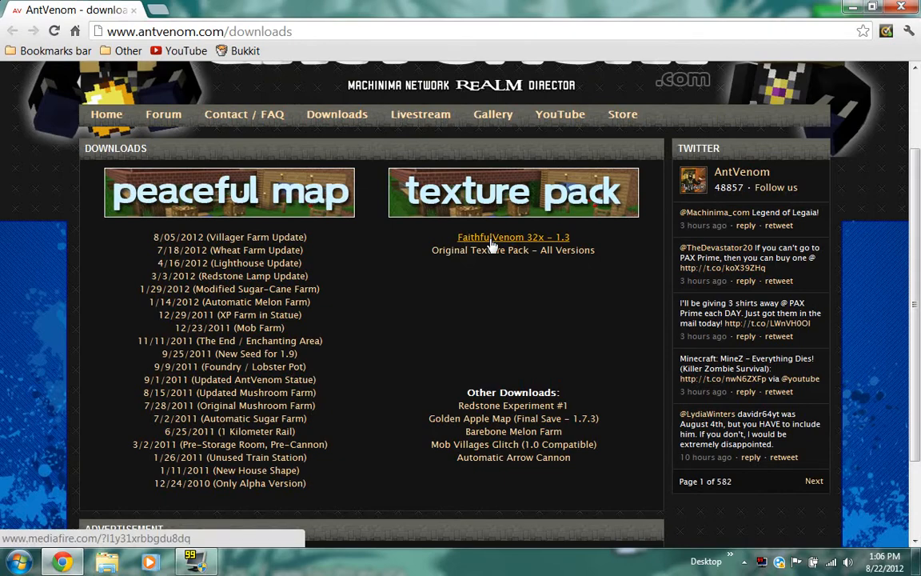
Download FaithfulVenom 32x.zip from its MediaFire page
left_click(512, 237)
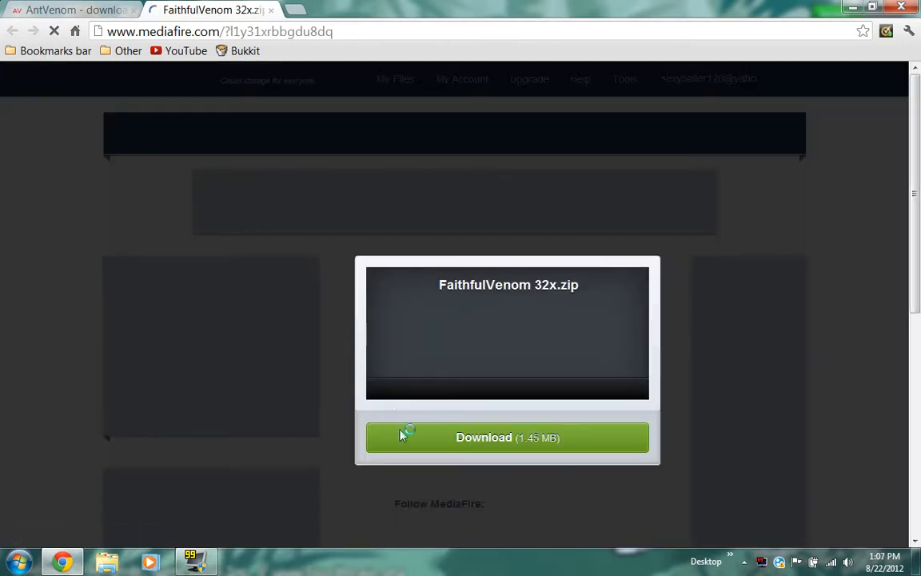
left_click(507, 438)
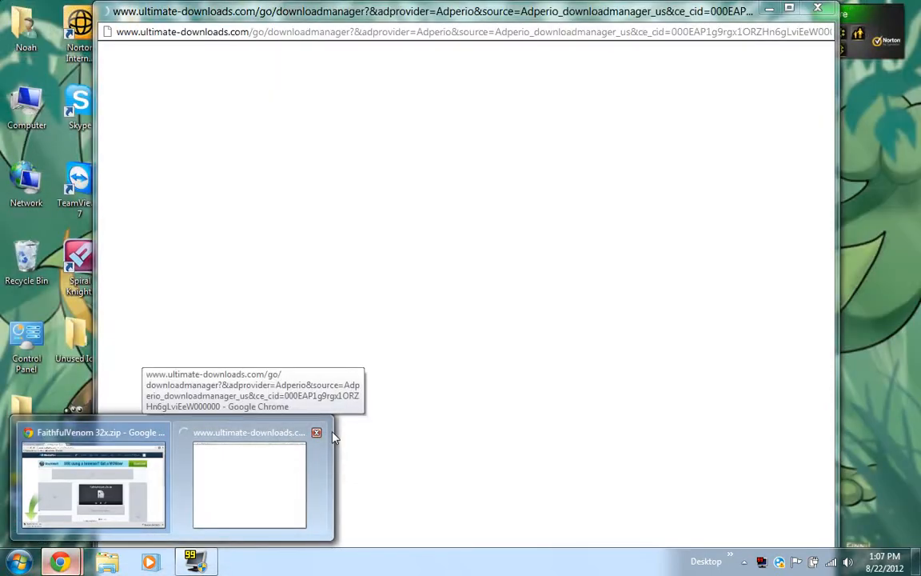
Close the advertising pop-up and the MediaFire tab, returning to AntVenom downloads
left_click(316, 432)
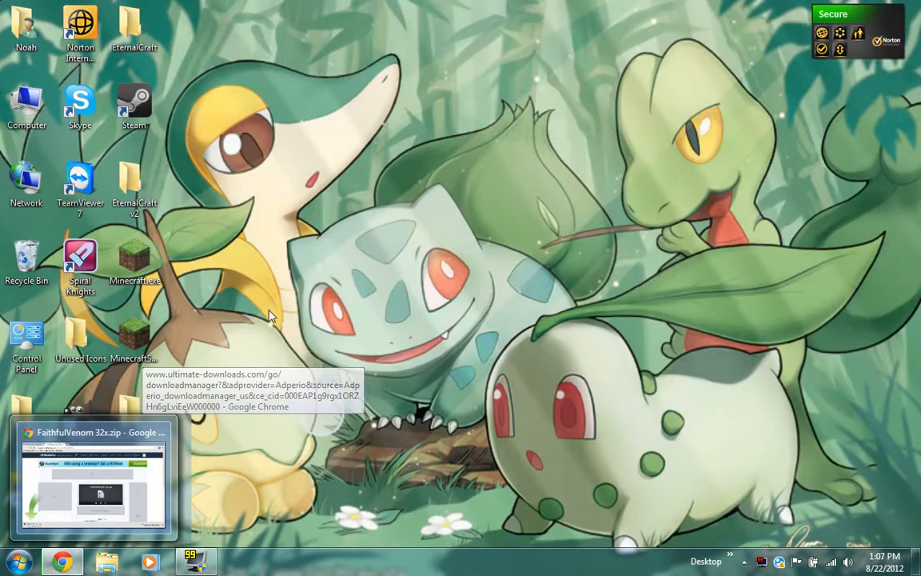
left_click(92, 480)
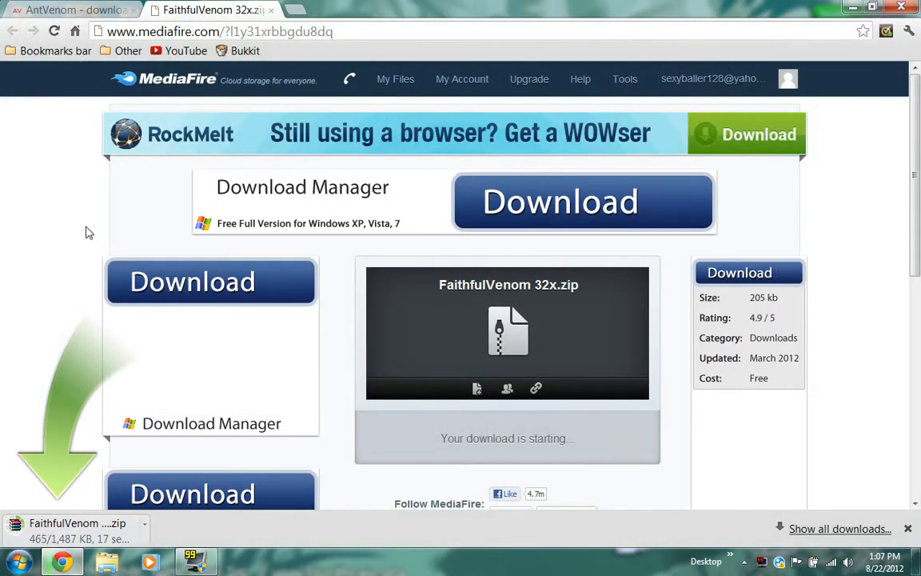
left_click(72, 10)
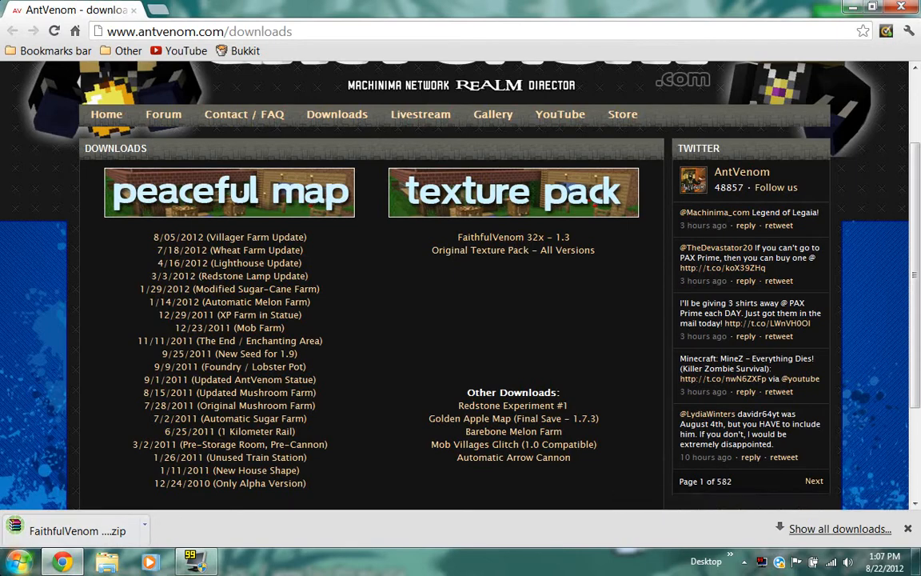
Search the Start menu for %appdata% to reach the Roaming folder
left_click(11, 559)
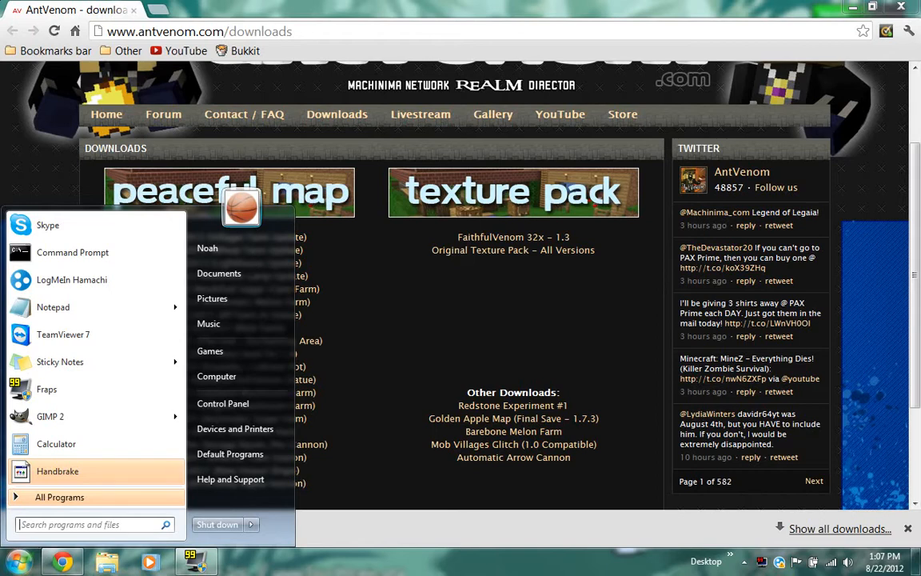
type("%a")
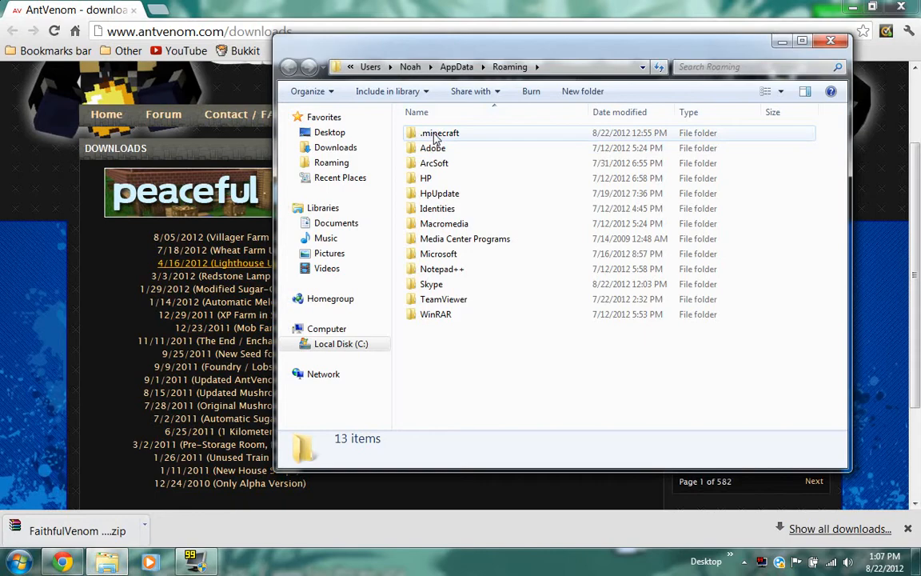
Navigate into .minecraft and then its texturepacks folder
double_click(439, 133)
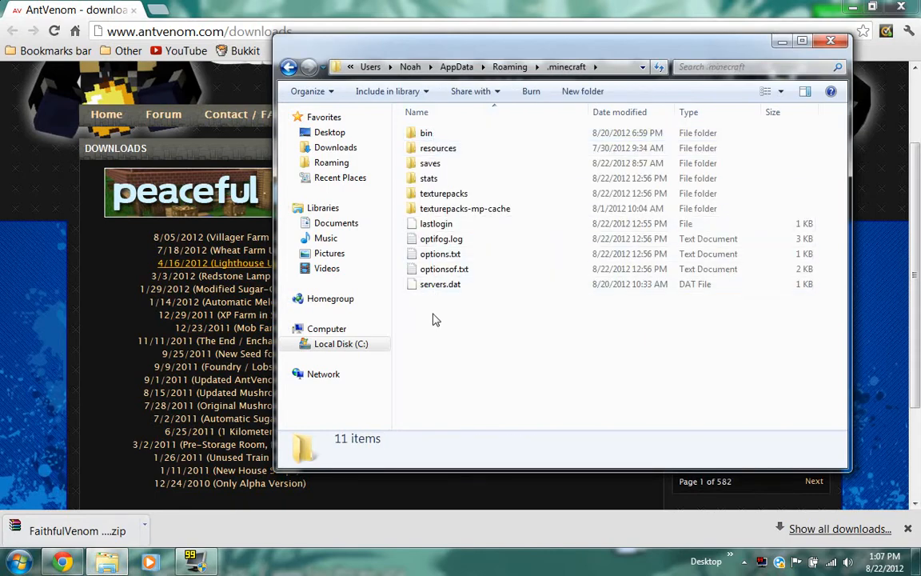
left_click(443, 193)
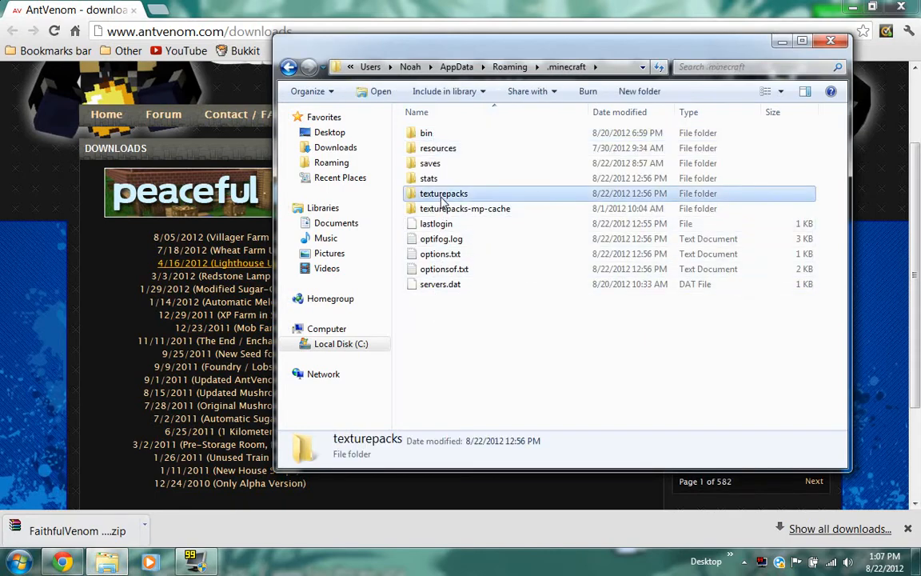
double_click(443, 193)
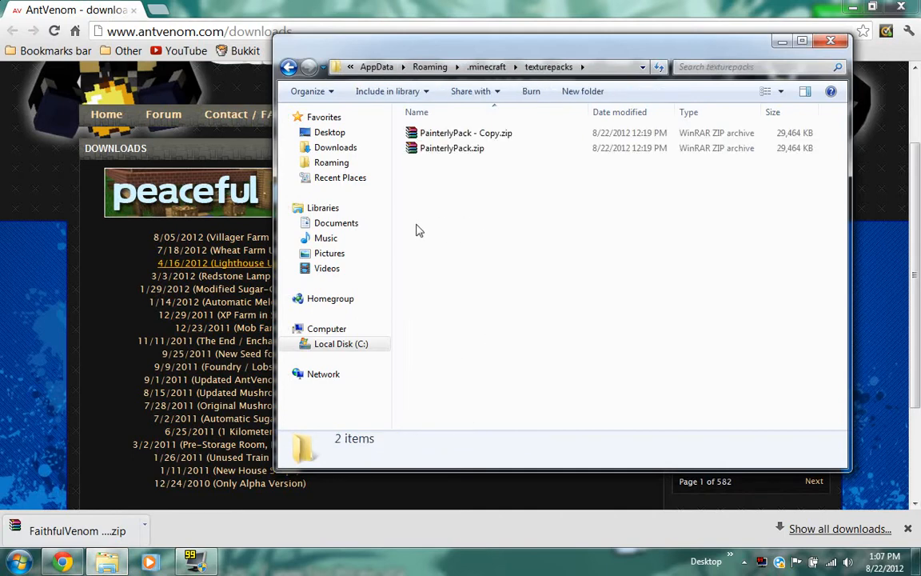
mouse_move(474, 198)
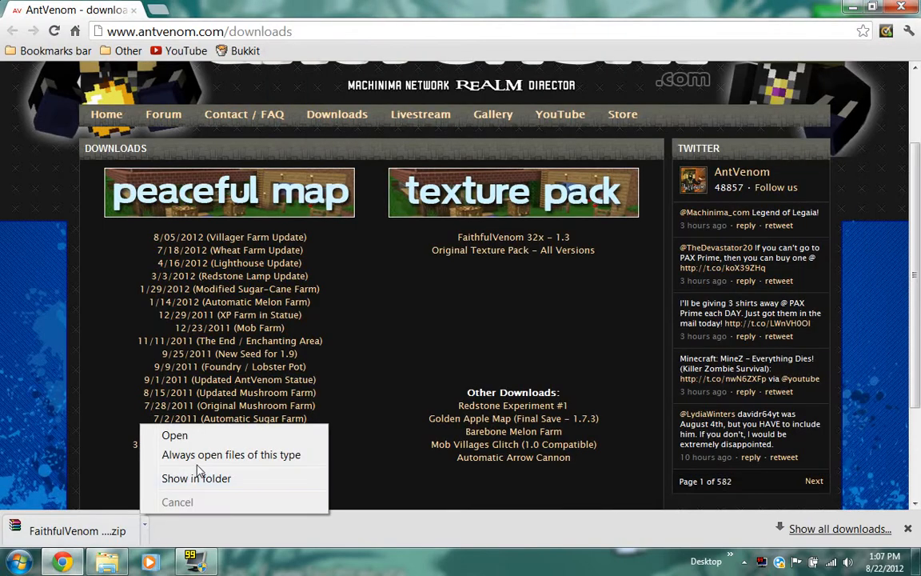
Show FaithfulVenom 32x.zip in the Downloads folder and copy it
left_click(195, 478)
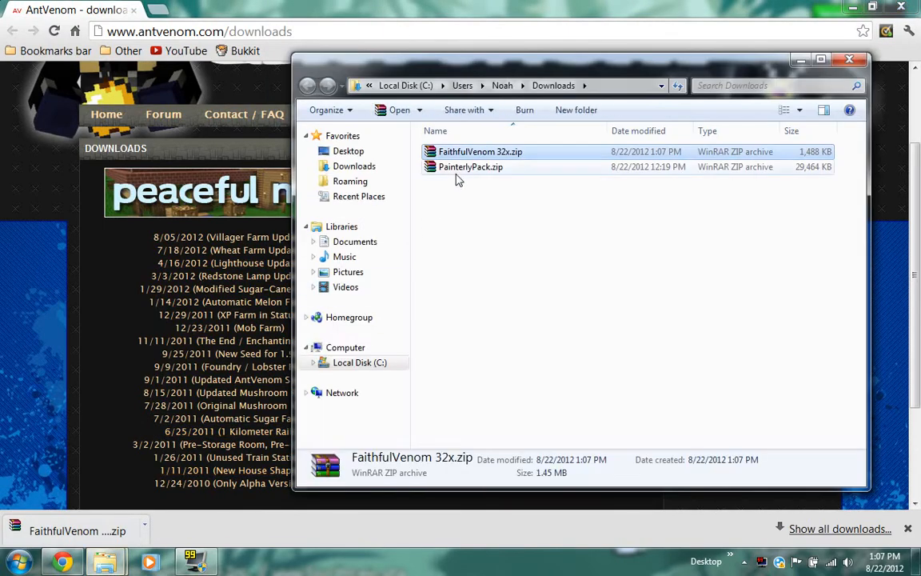
right_click(479, 151)
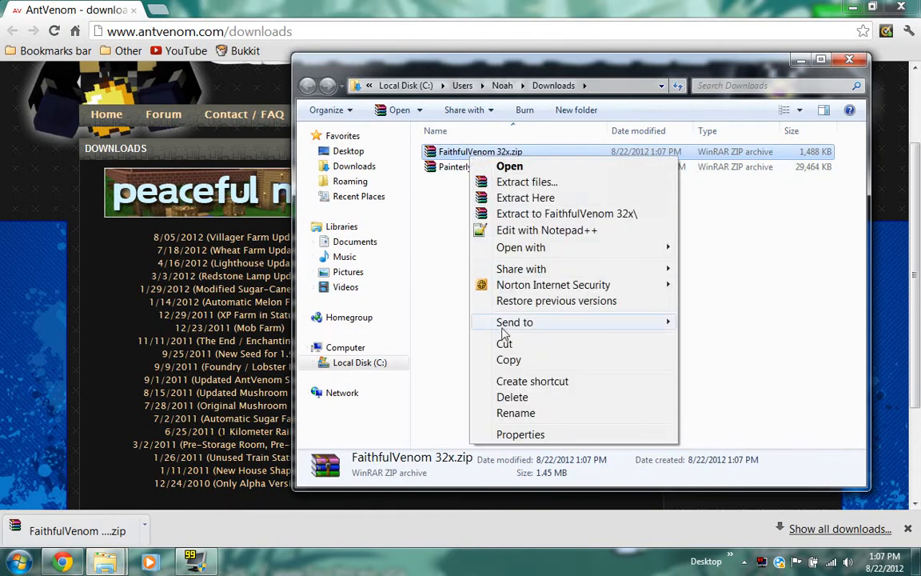
left_click(509, 359)
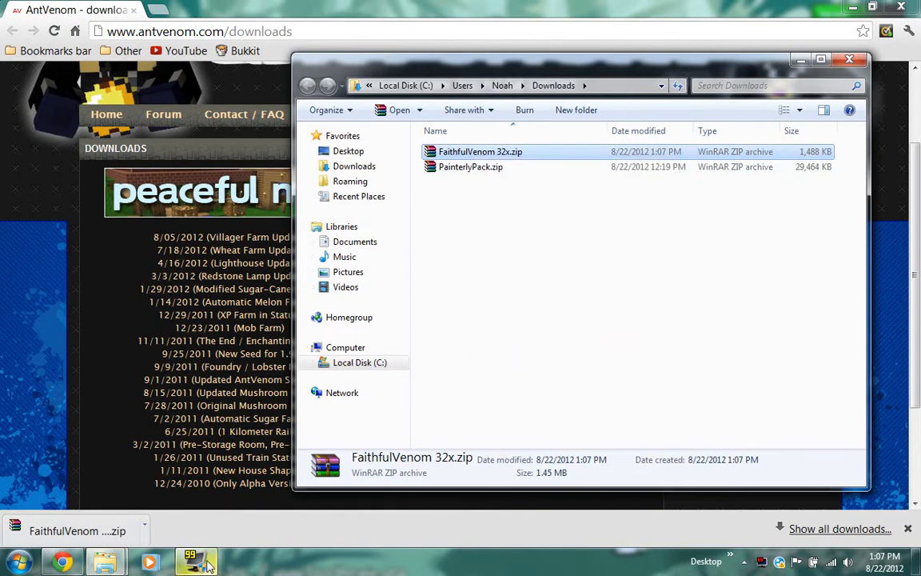
Dismiss the screen recorder's window from the taskbar
left_click(196, 560)
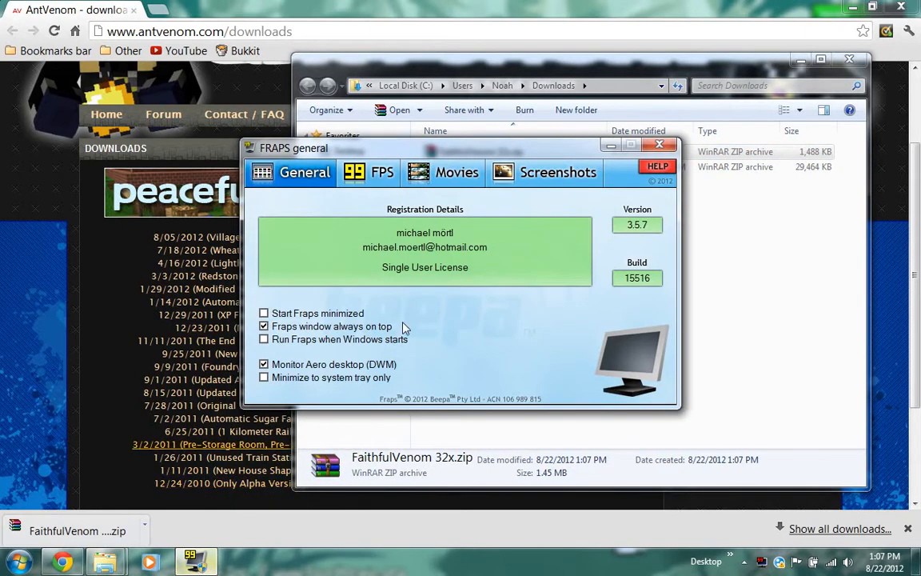
left_click(659, 145)
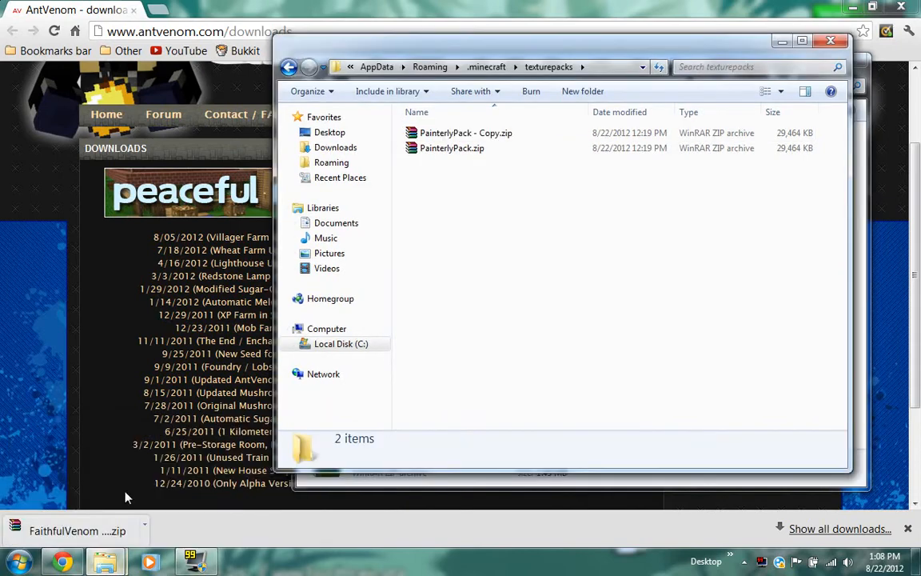
Paste FaithfulVenom 32x.zip into texturepacks beside the Painterly zips, then close the window
right_click(488, 185)
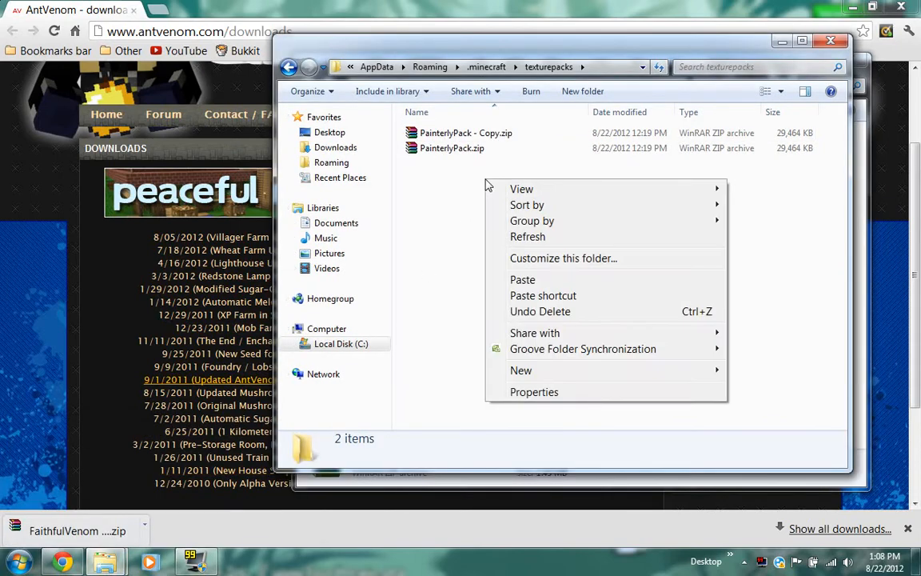
left_click(522, 280)
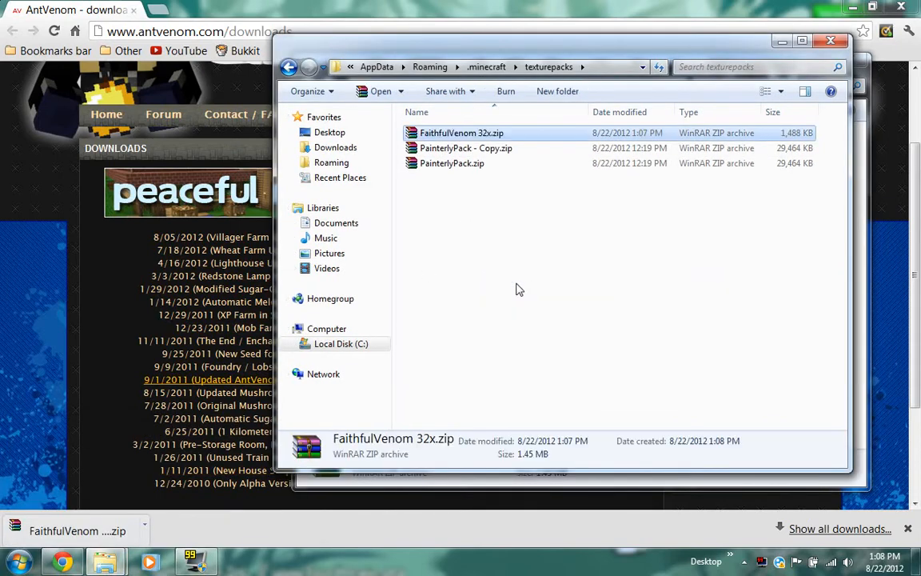
mouse_move(480, 230)
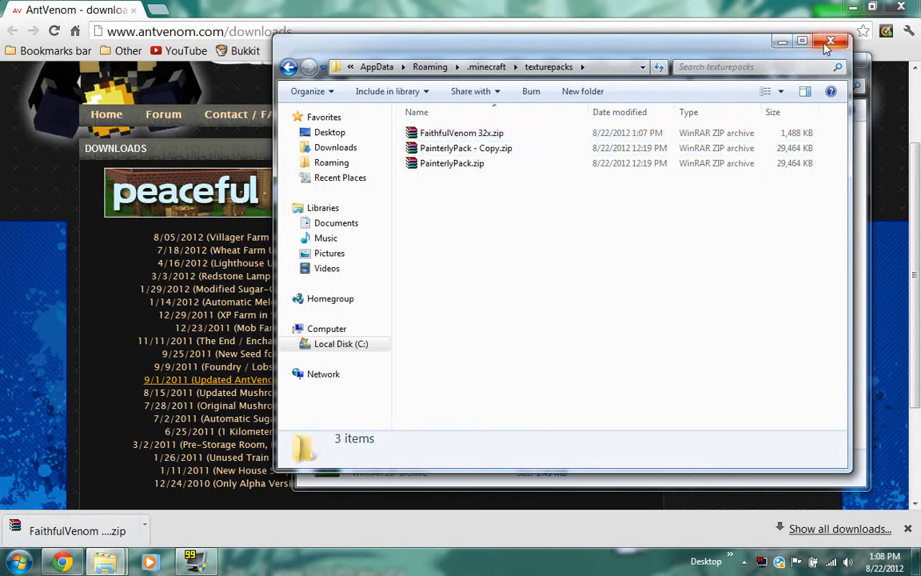
left_click(831, 40)
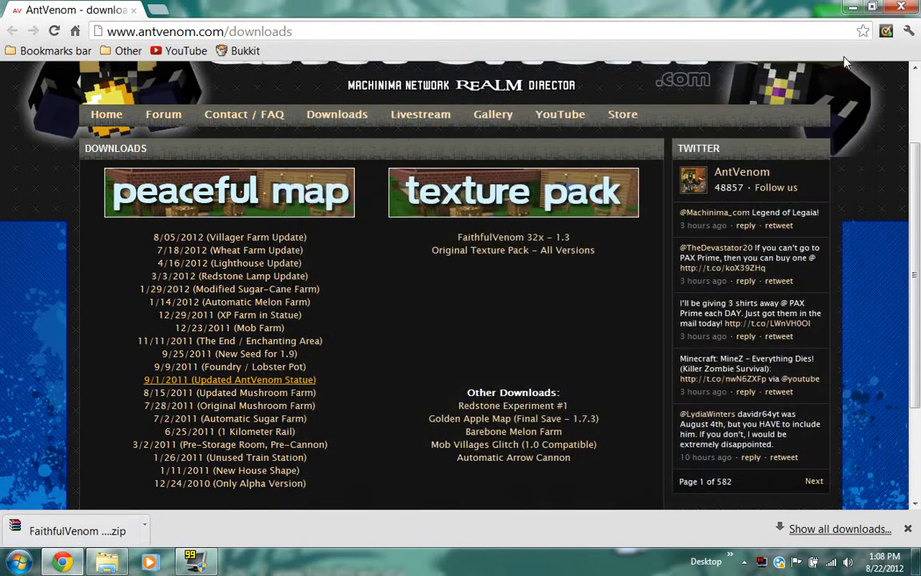
mouse_move(568, 6)
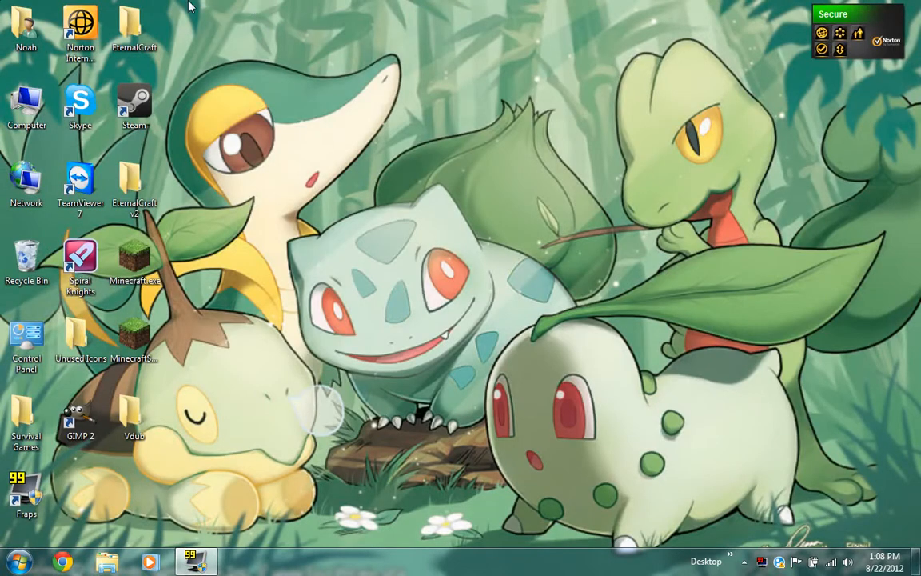
Drag a selection box across empty desktop space
left_click_drag(190, 7, 686, 489)
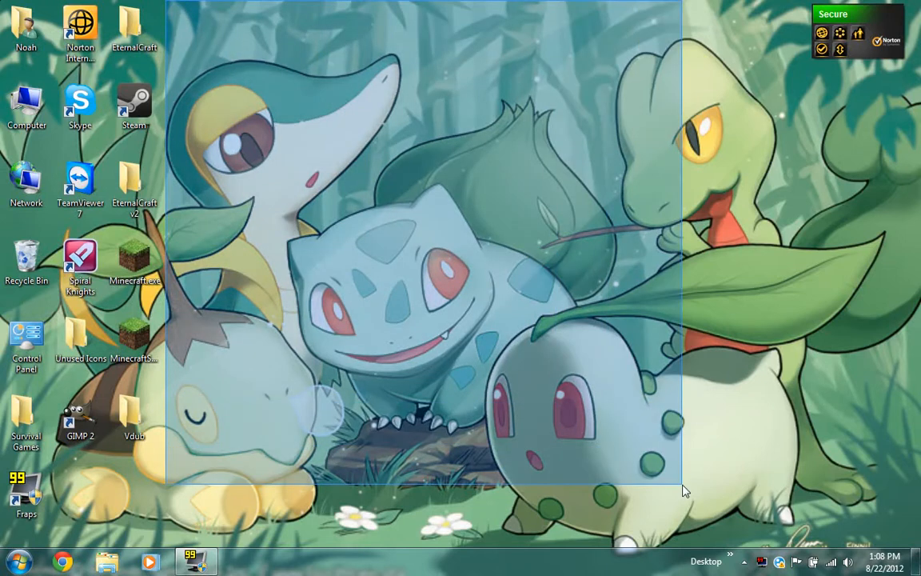